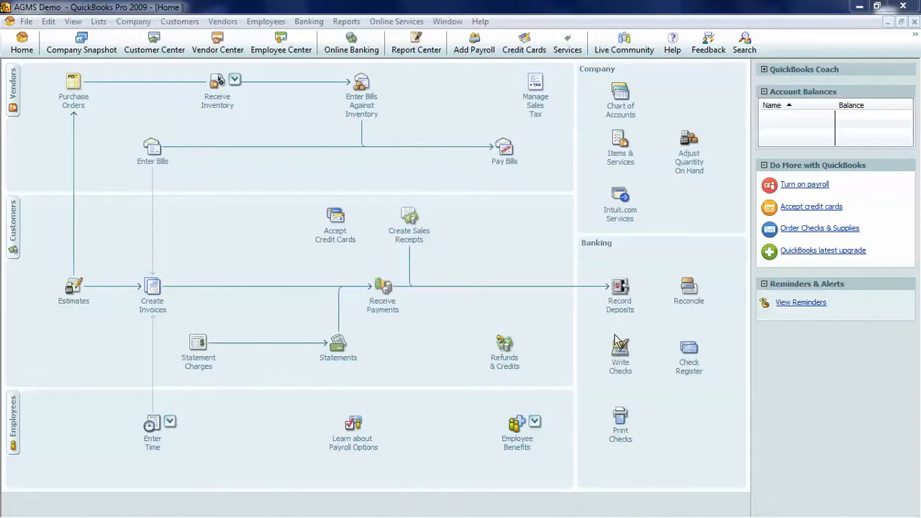
mouse_move(364, 243)
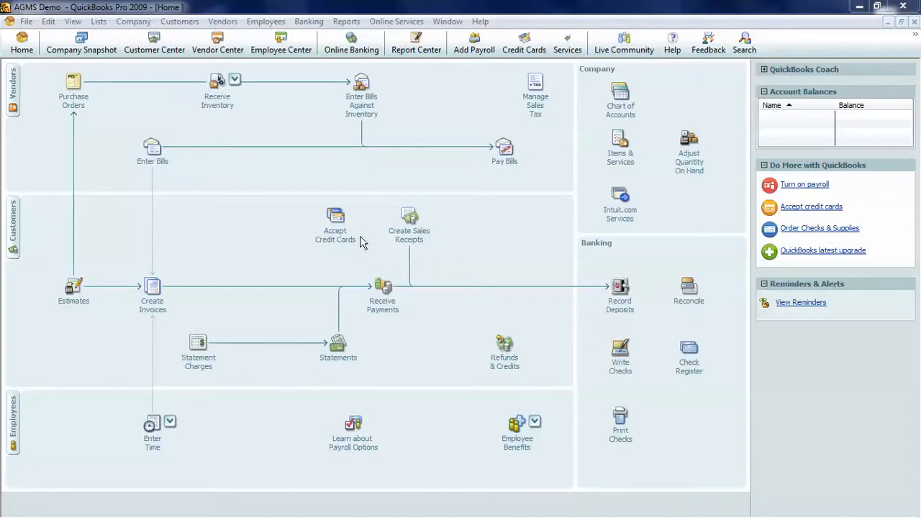
mouse_move(352, 310)
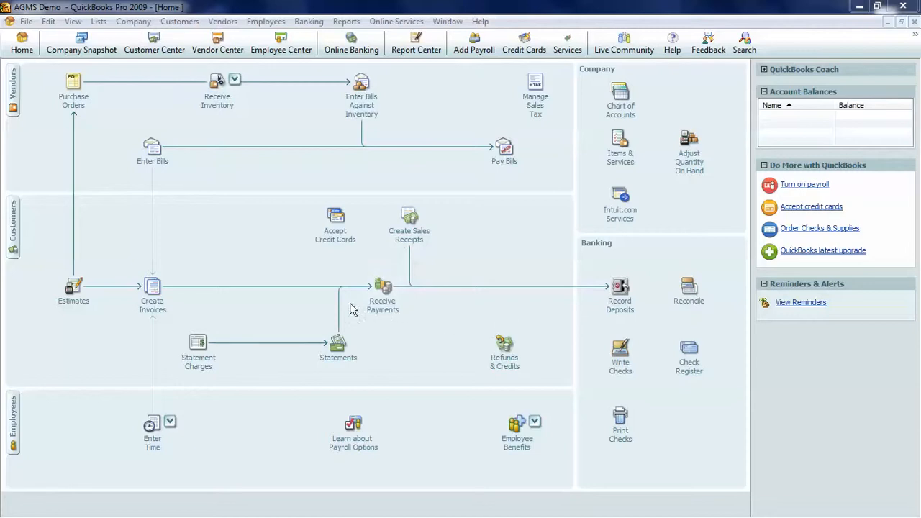
mouse_move(279, 295)
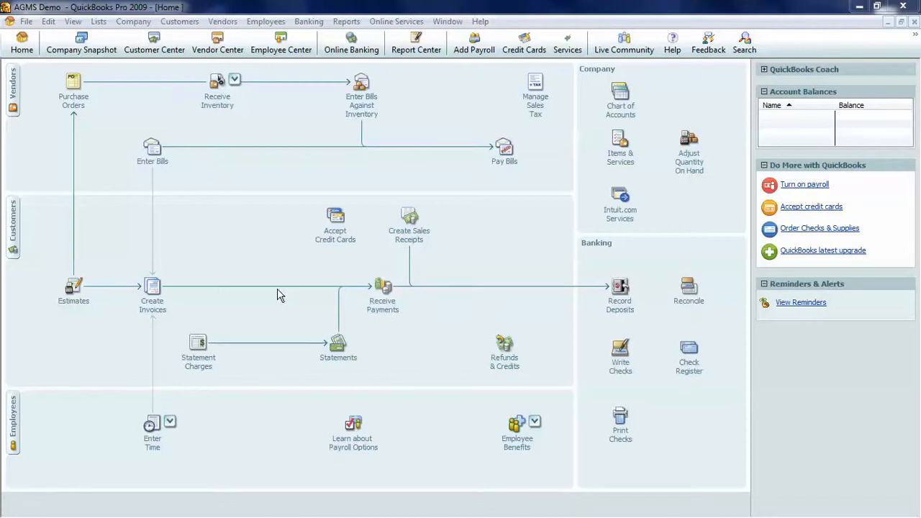
mouse_move(245, 288)
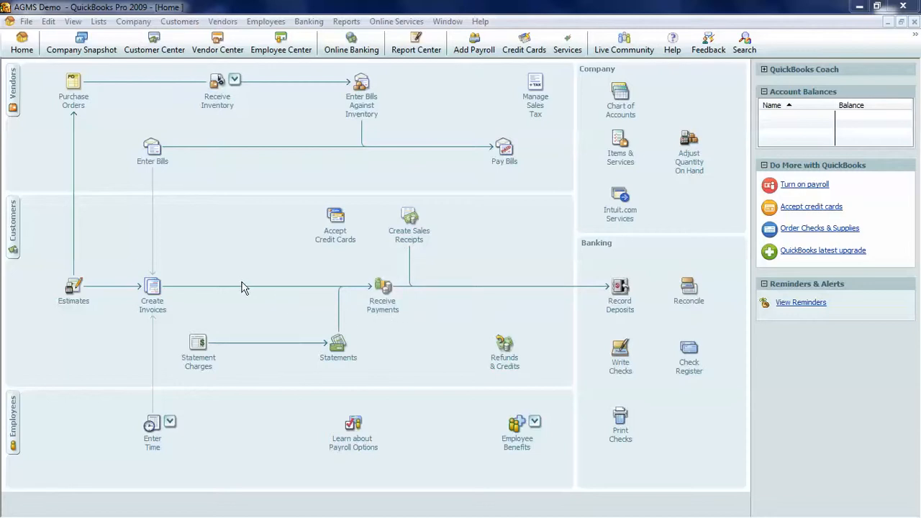
mouse_move(177, 301)
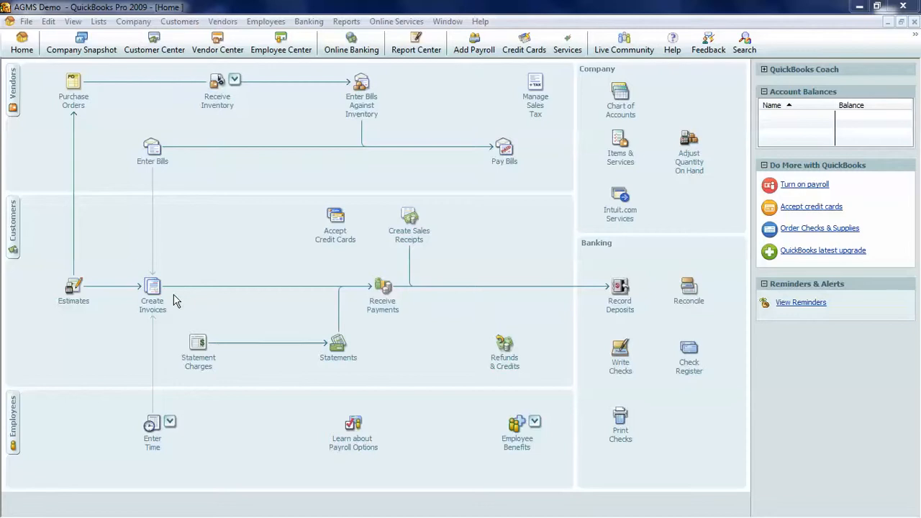
mouse_move(199, 302)
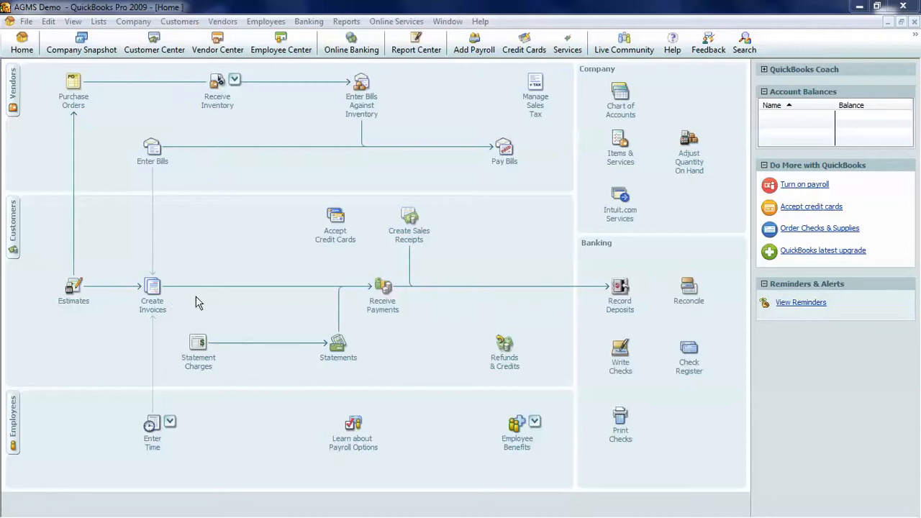
Start an AGMS Process Payment from the Customers menu to charge a customer's card
click(179, 21)
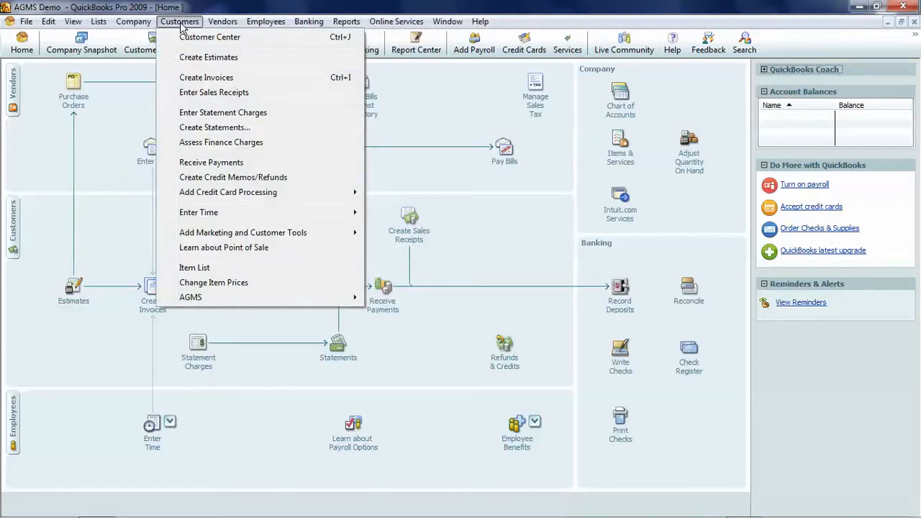
mouse_move(190, 297)
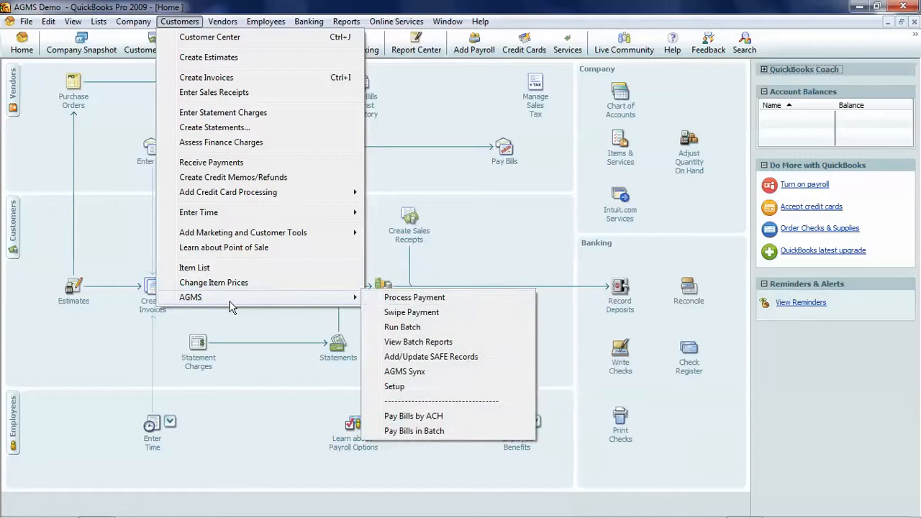
mouse_move(396, 300)
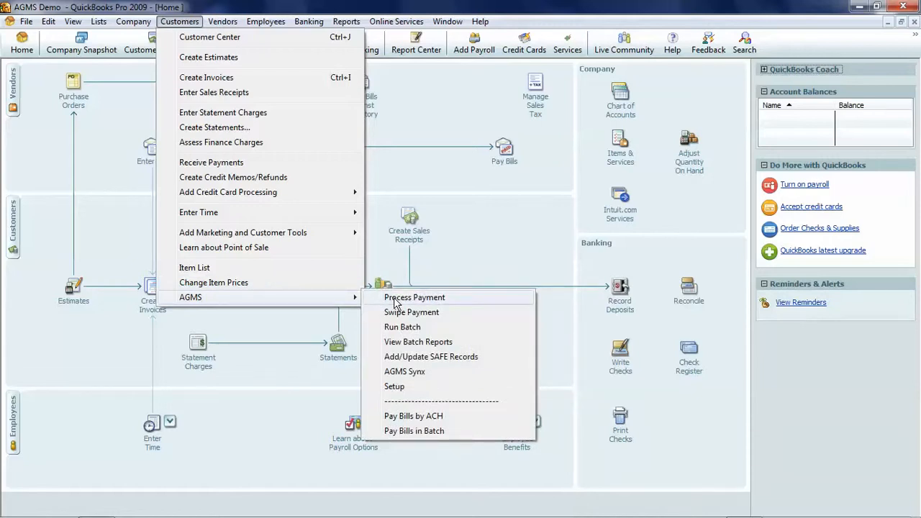
mouse_move(412, 312)
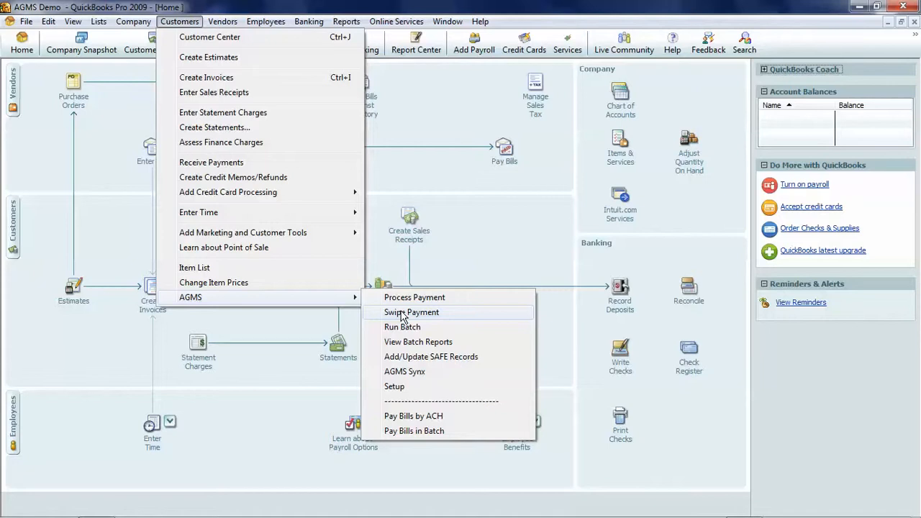
mouse_move(415, 297)
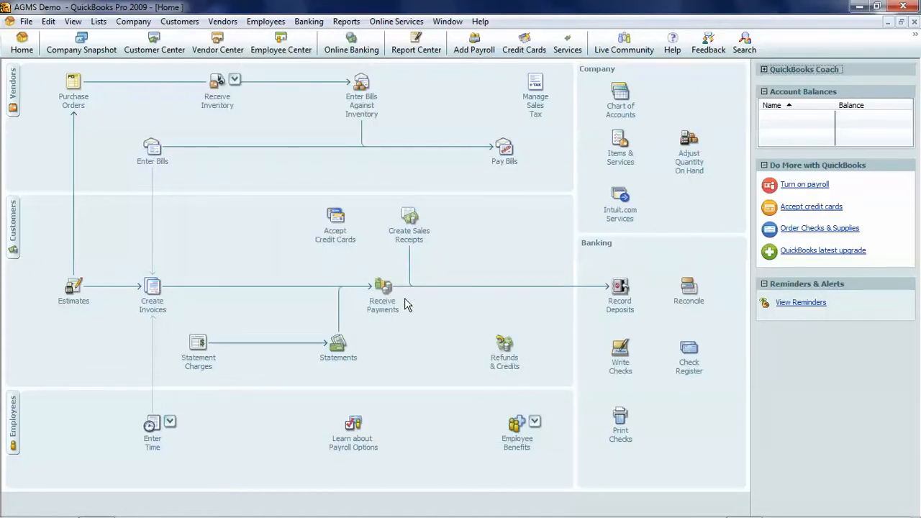
click(382, 291)
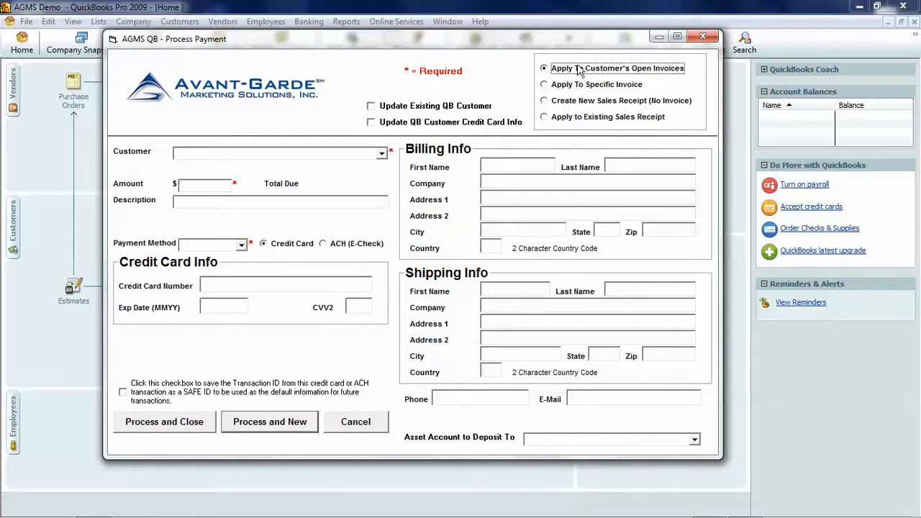
mouse_move(648, 77)
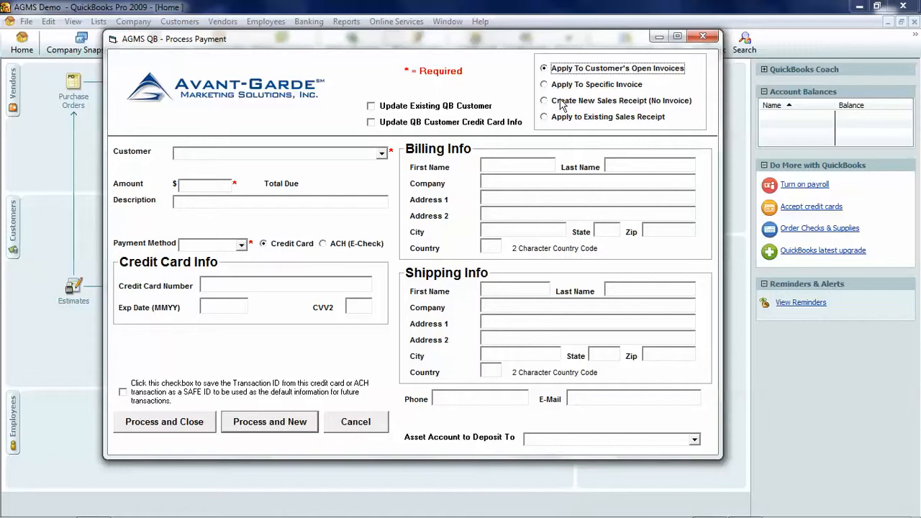
mouse_move(606, 122)
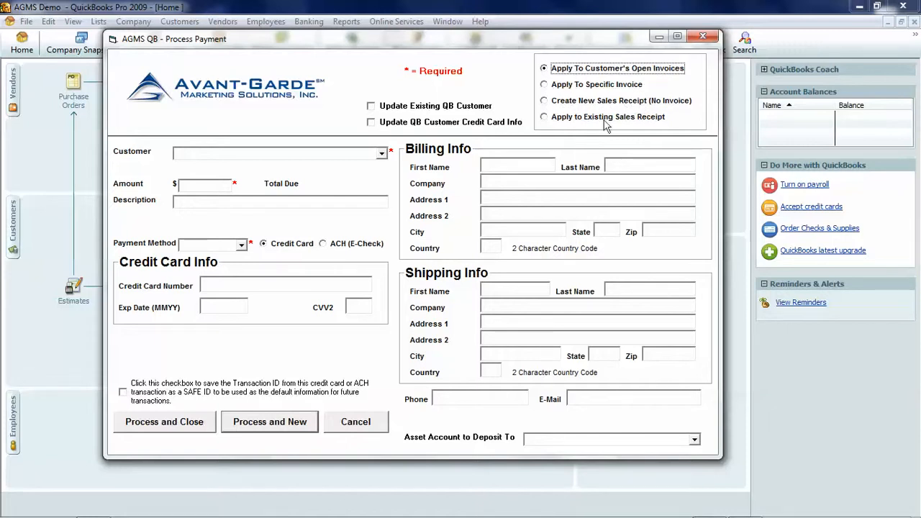
mouse_move(631, 126)
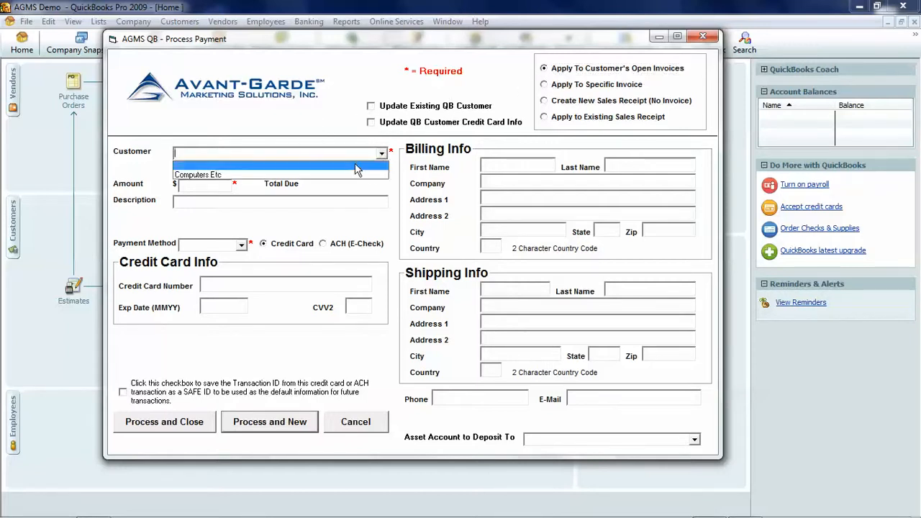
Choose Computers Etc and apply the $25 payment to open invoice 3
click(198, 175)
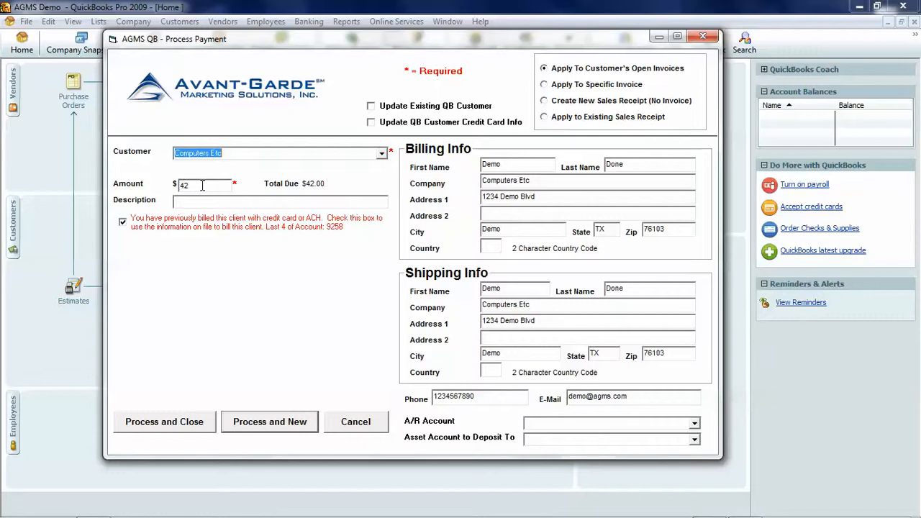
mouse_move(267, 177)
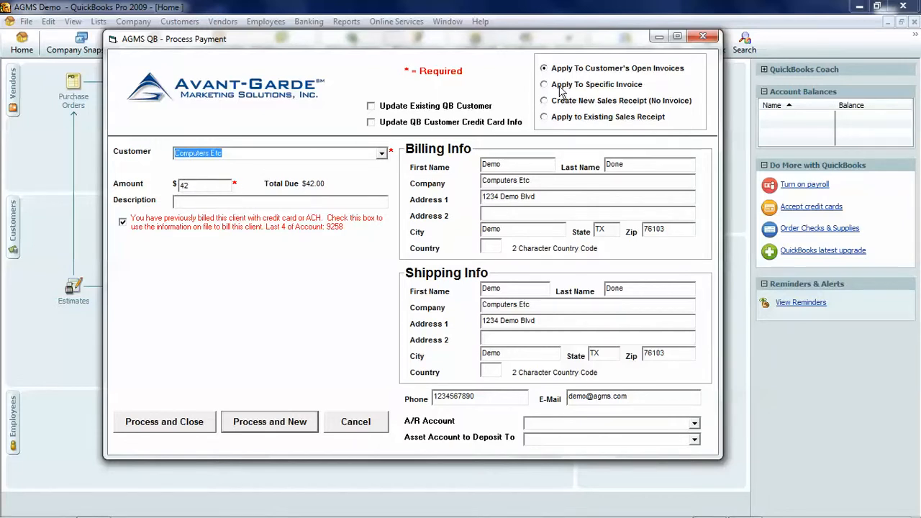
click(544, 84)
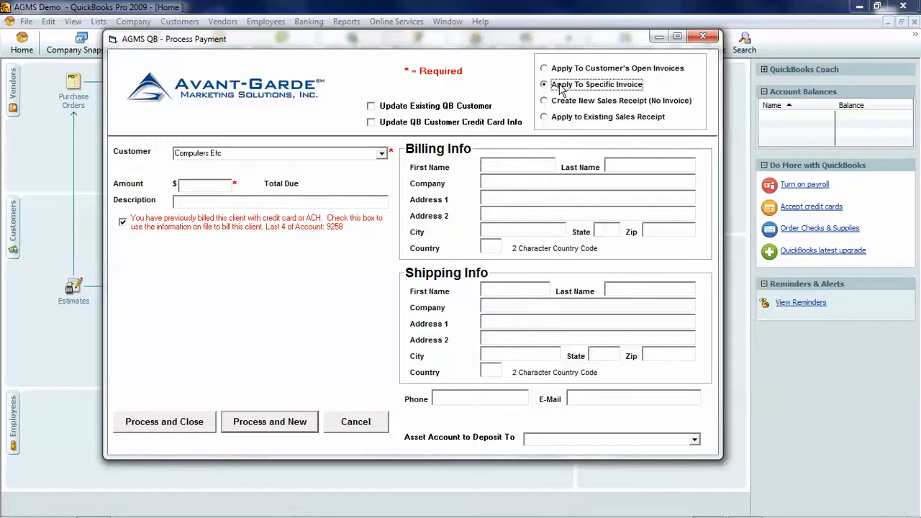
click(545, 84)
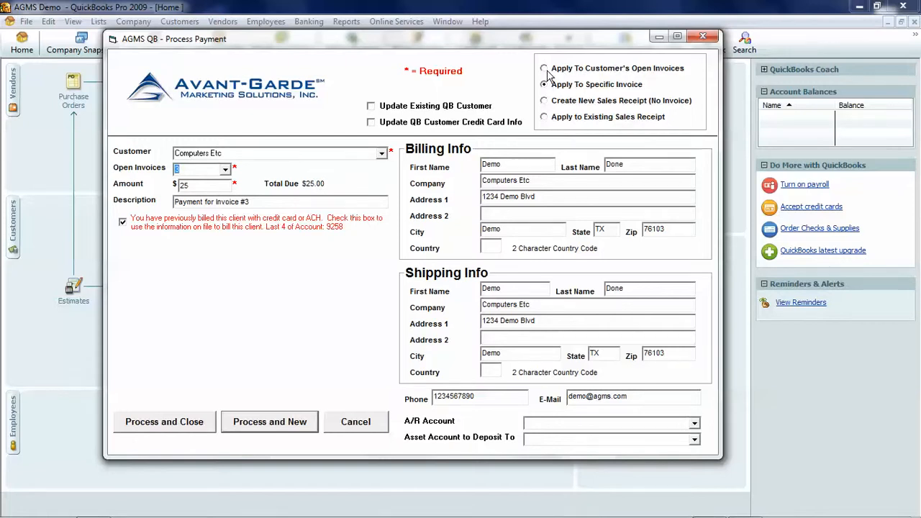
Reselect open invoice 3 for the $25 Computers Etc payment, keeping the card on file
click(545, 85)
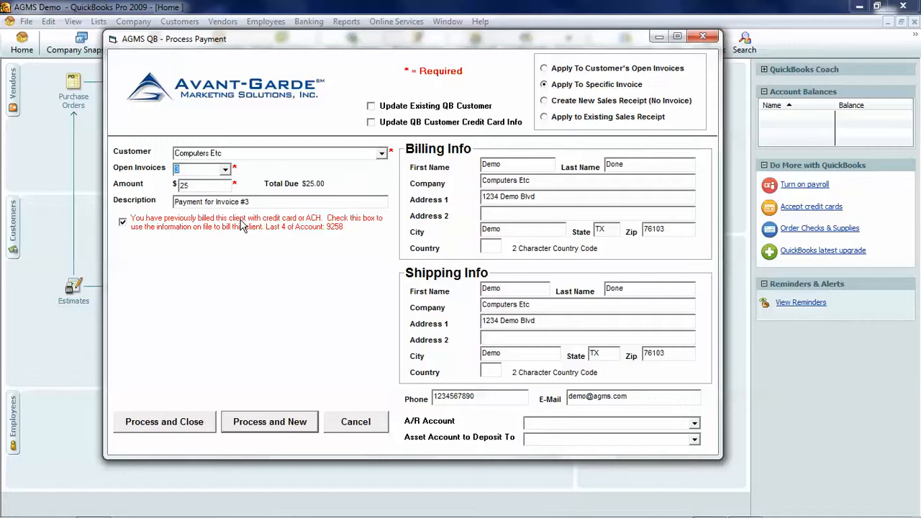
mouse_move(319, 231)
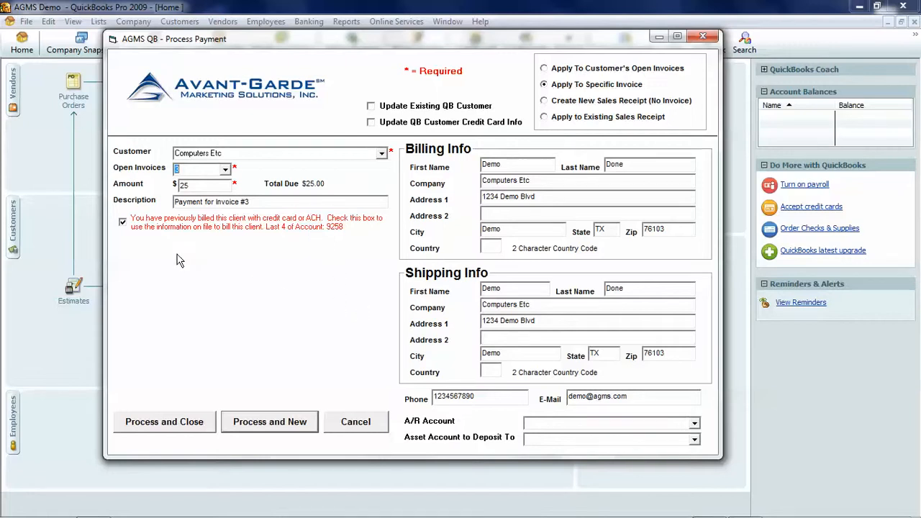
mouse_move(142, 255)
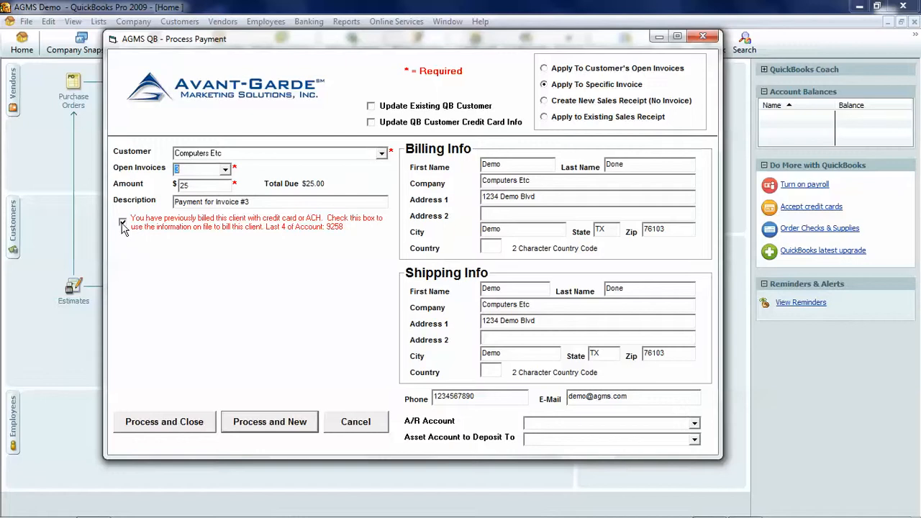
Turn off billing the stored card and enter a new Visa card number starting 41111
click(122, 222)
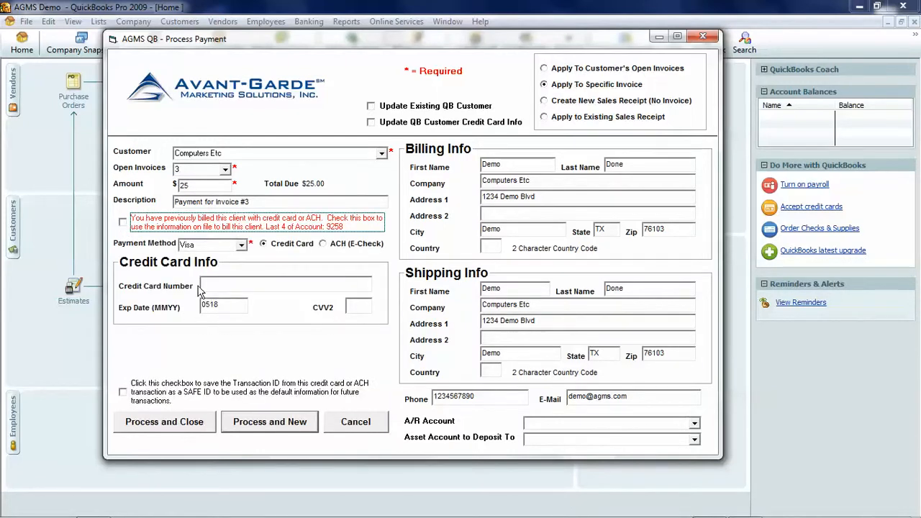
mouse_move(248, 252)
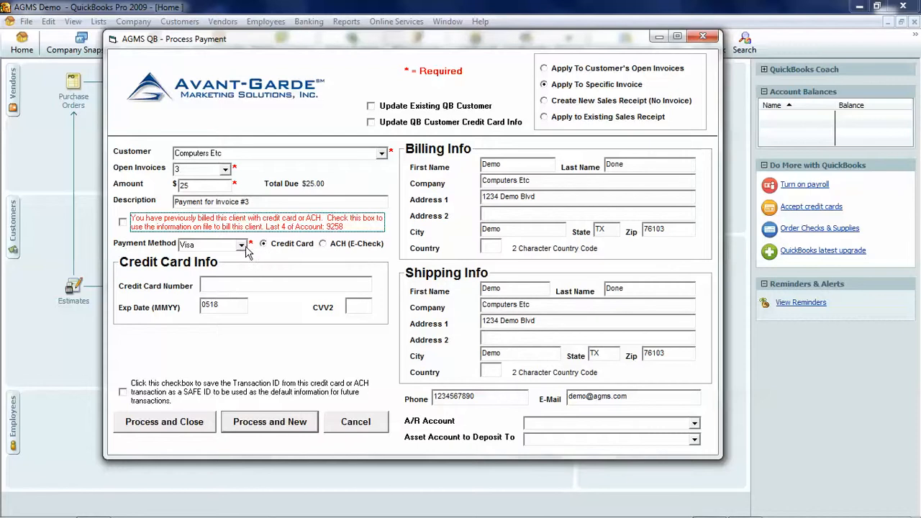
click(242, 244)
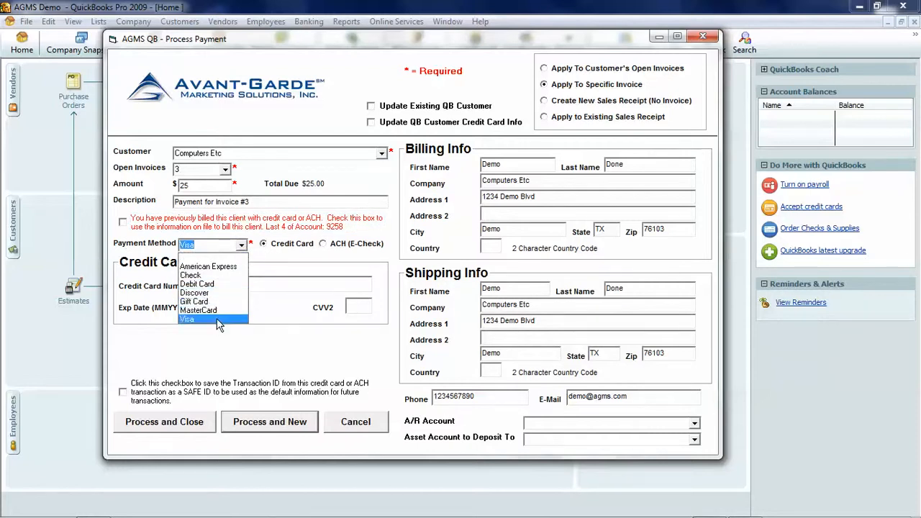
click(188, 319)
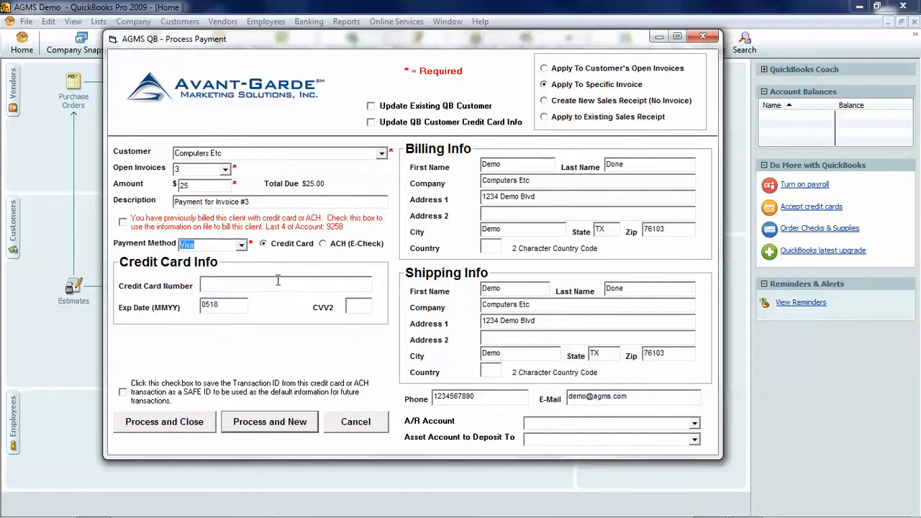
click(286, 285)
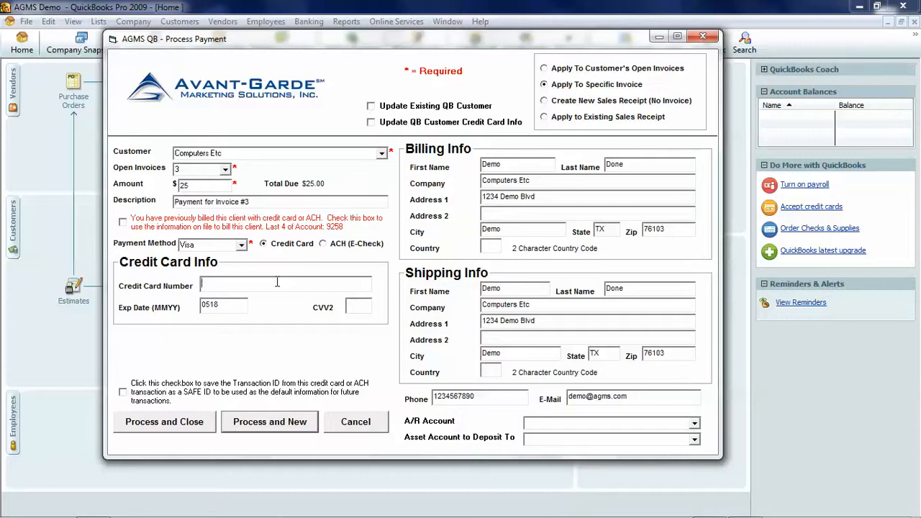
text(4111111111111111)
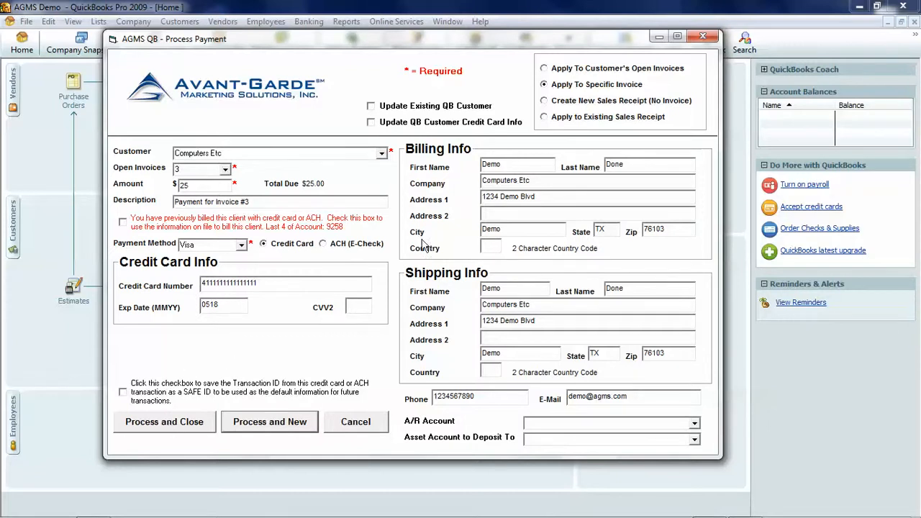
mouse_move(496, 275)
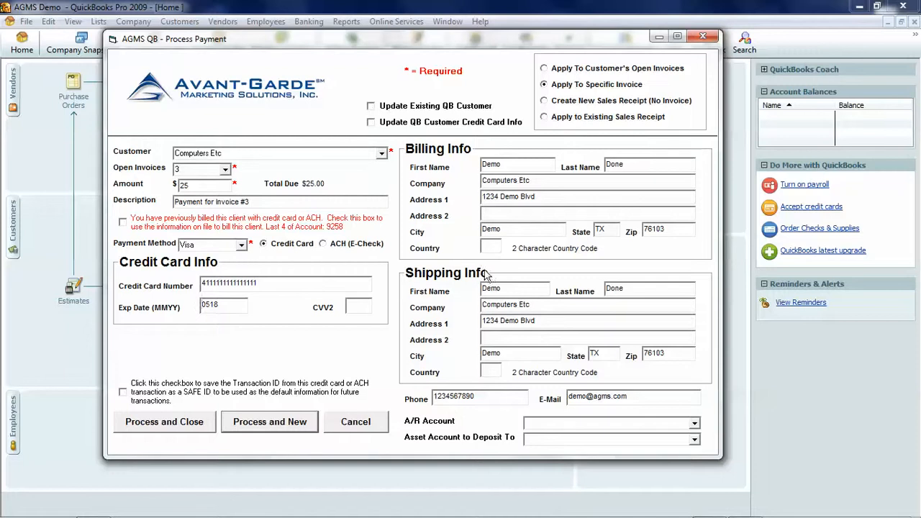
mouse_move(373, 129)
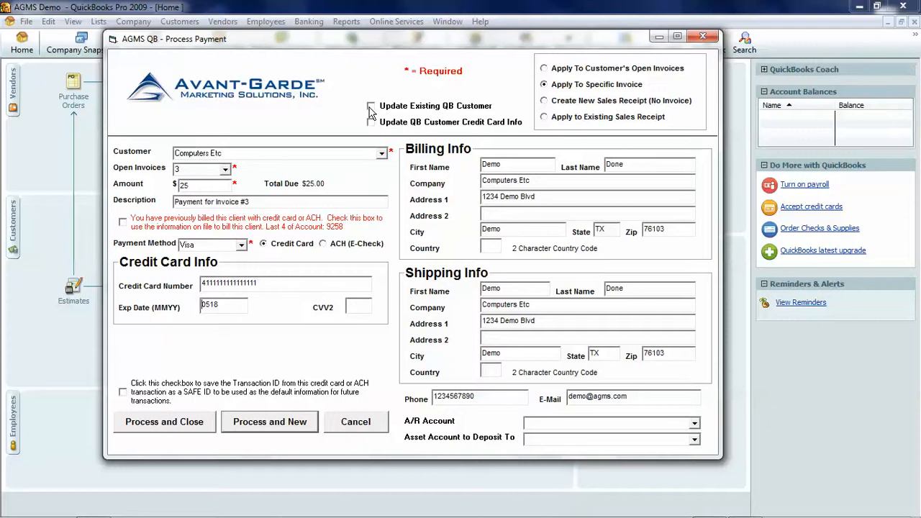
Enable Update Existing QB Customer and process the $25 Visa charge for invoice 3
click(370, 106)
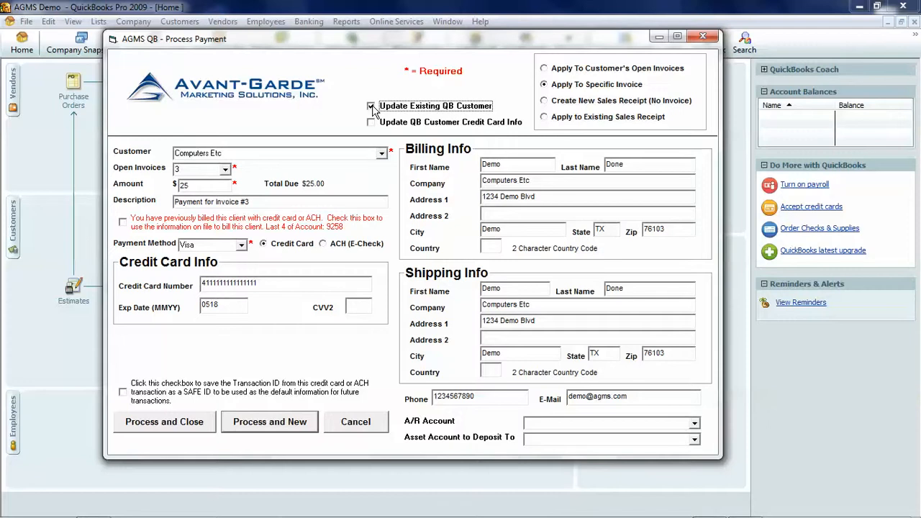
click(371, 106)
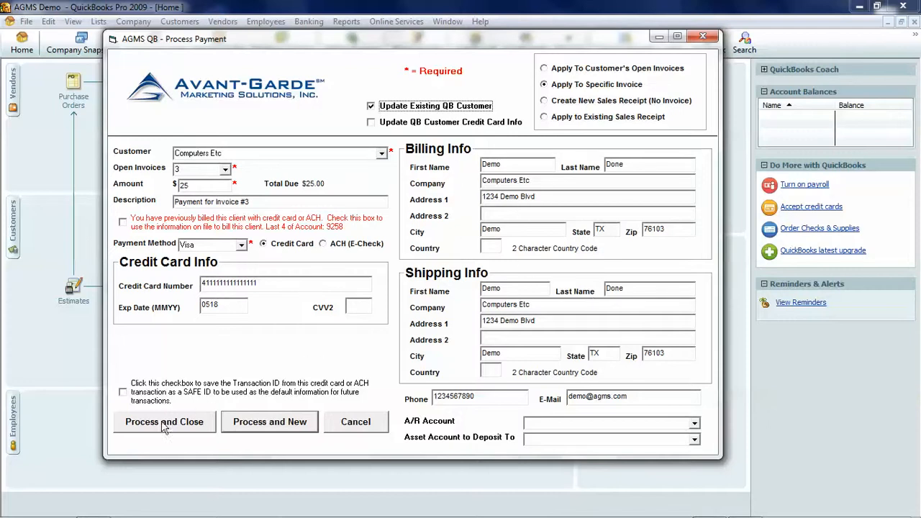
mouse_move(160, 428)
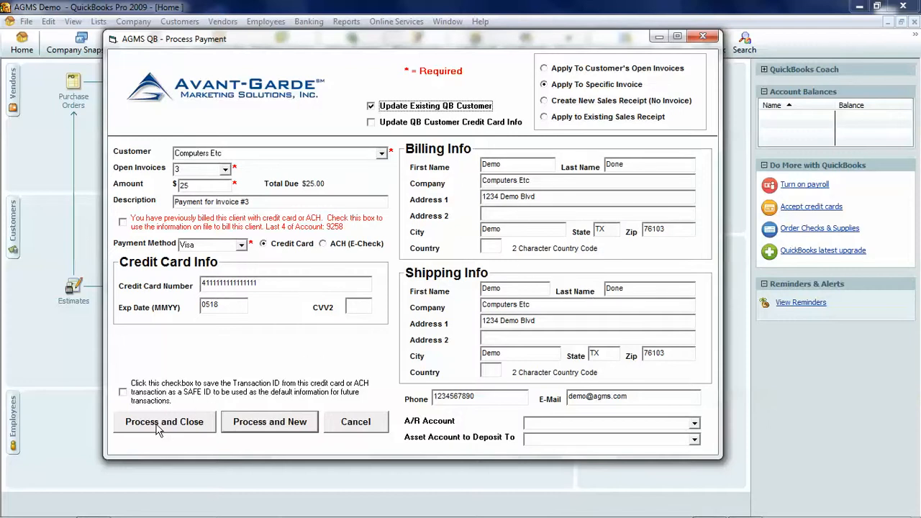
mouse_move(203, 431)
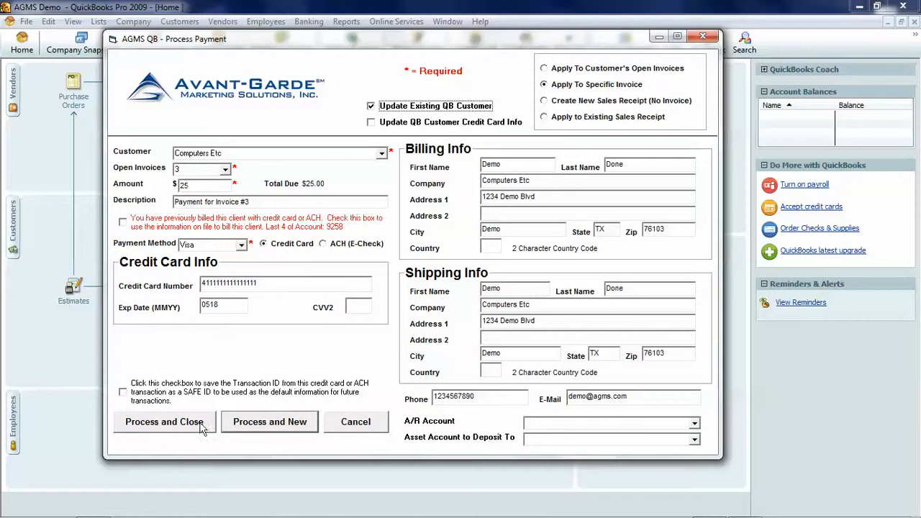
mouse_move(277, 427)
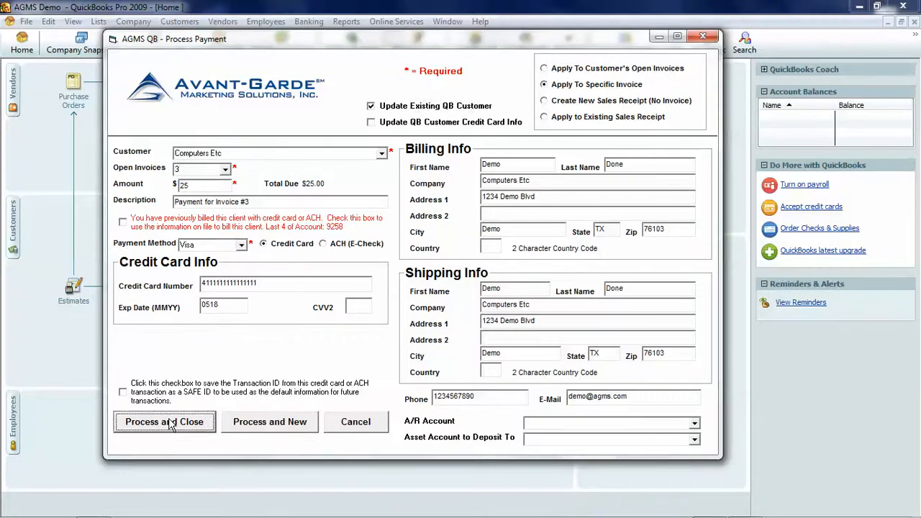
click(164, 421)
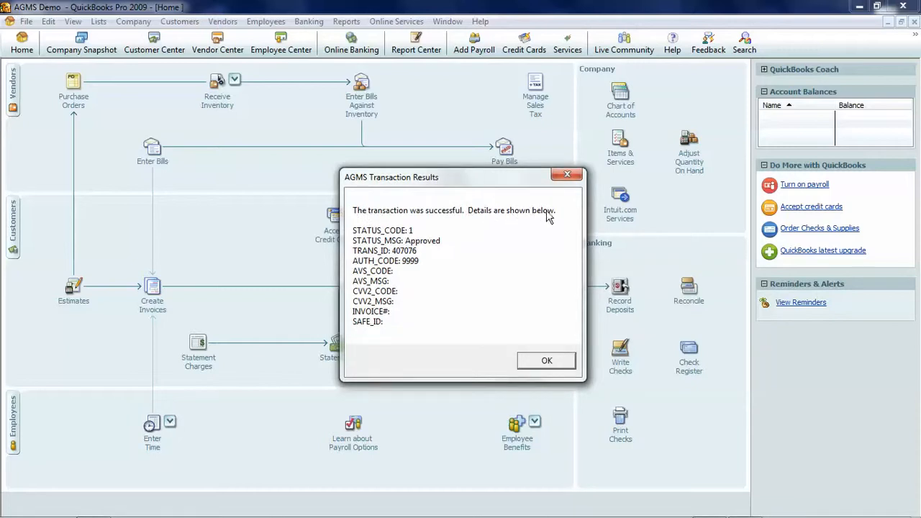
mouse_move(413, 276)
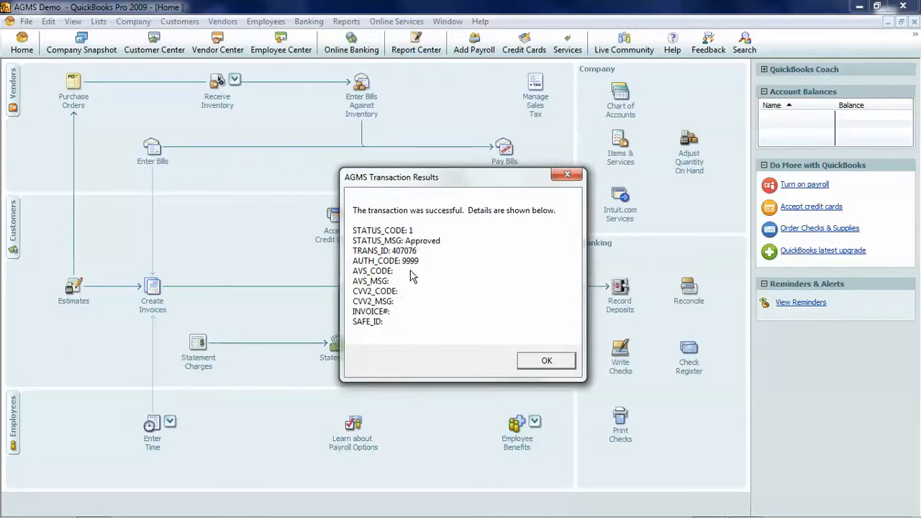
Accept the approved transaction result, bringing up the $25 Receive Payments entry for invoice 3
click(546, 360)
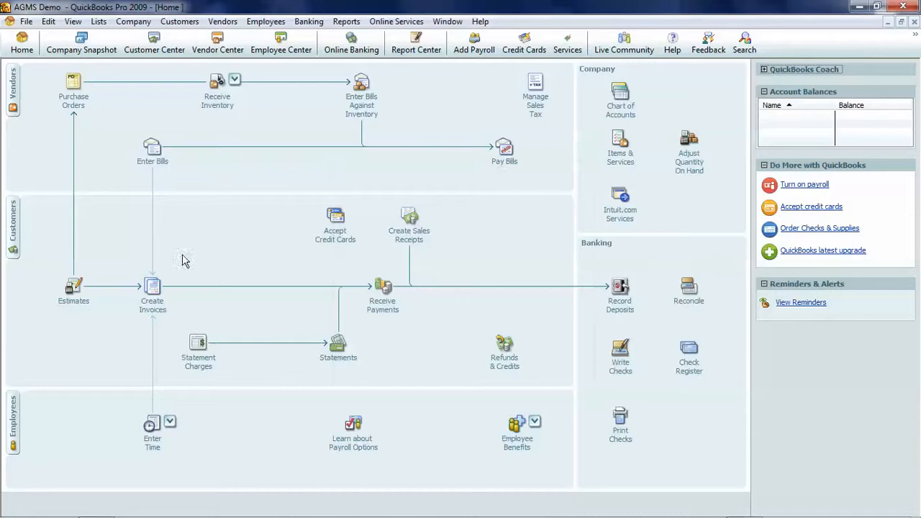
mouse_move(252, 266)
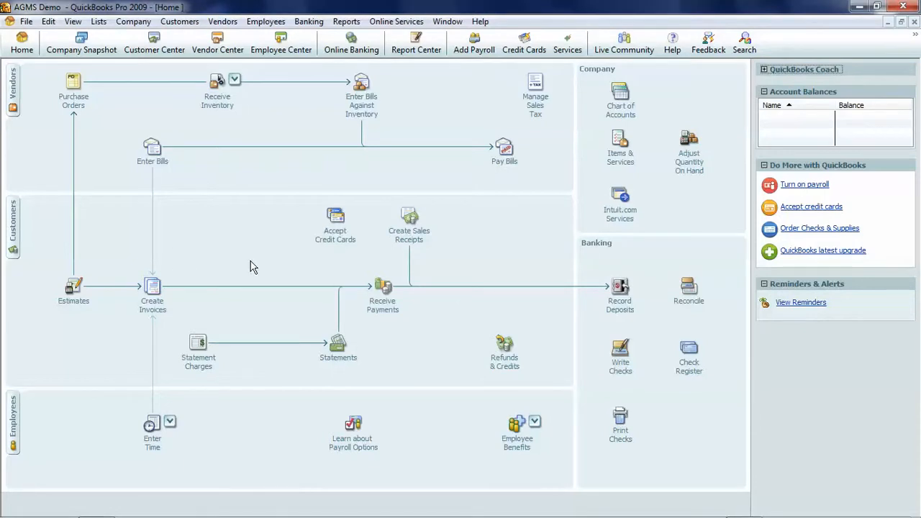
click(382, 292)
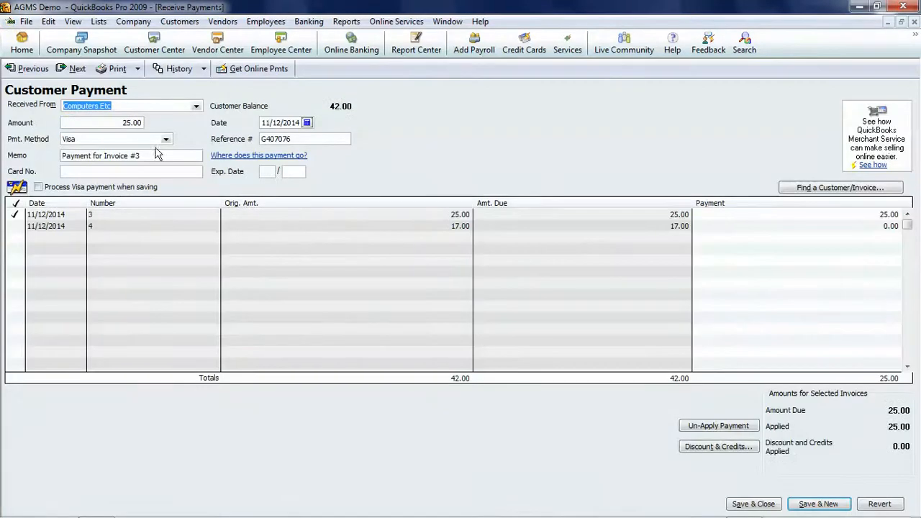
mouse_move(288, 257)
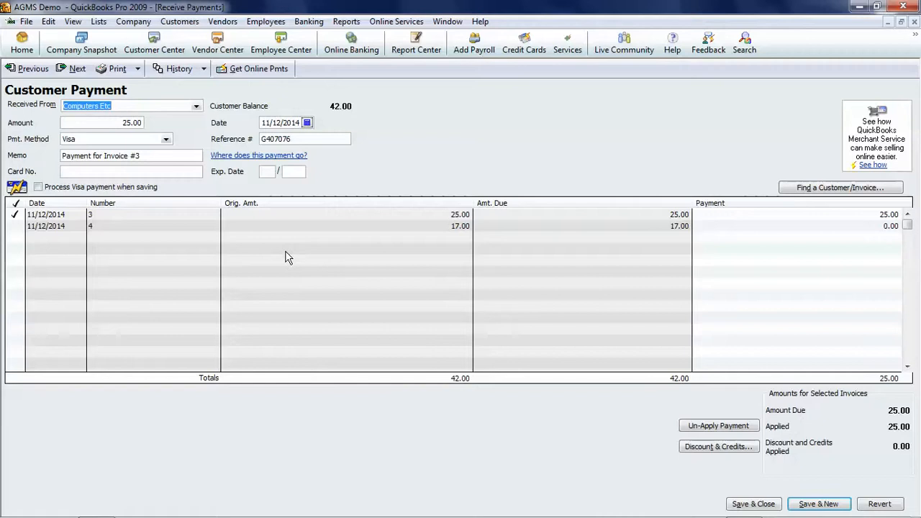
mouse_move(130, 230)
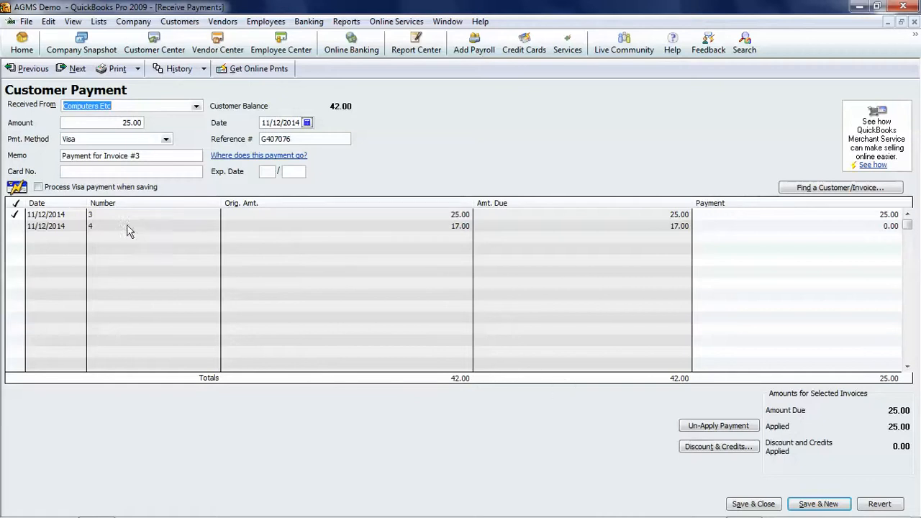
mouse_move(334, 237)
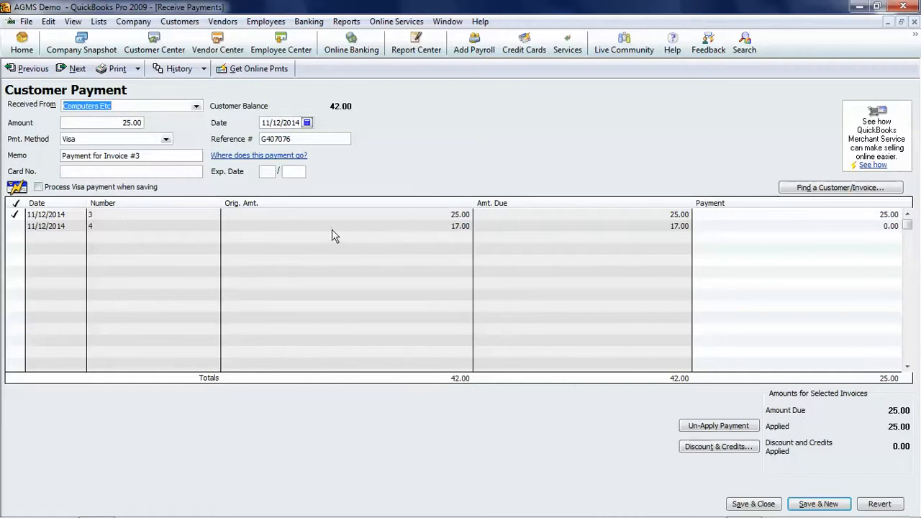
mouse_move(767, 502)
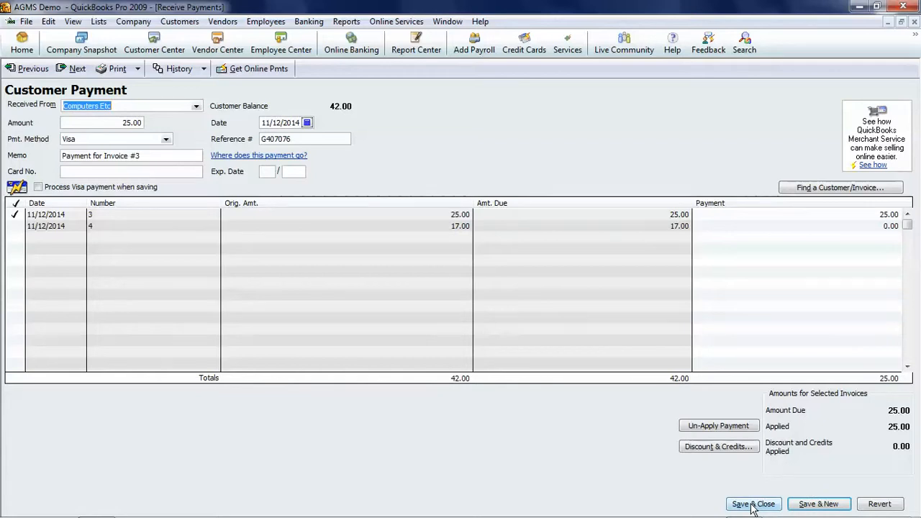
Save and close the $25 Computers Etc payment applied to invoice #3
click(753, 503)
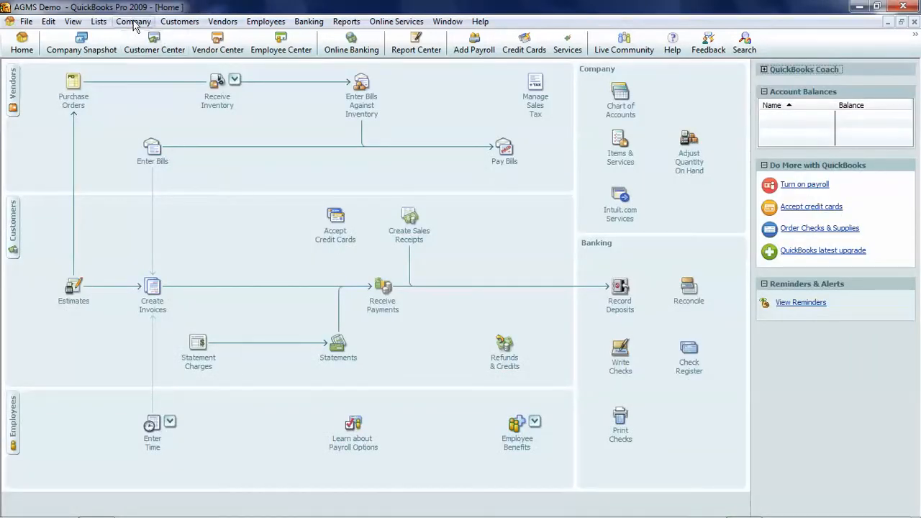
Start receiving a payment, bringing up the AGMS Swipe Credit Card form
click(179, 21)
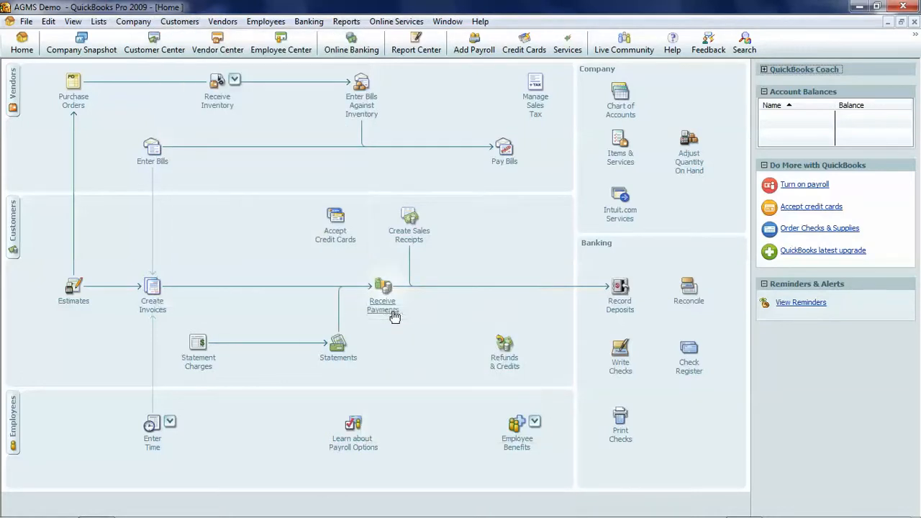
mouse_move(382, 292)
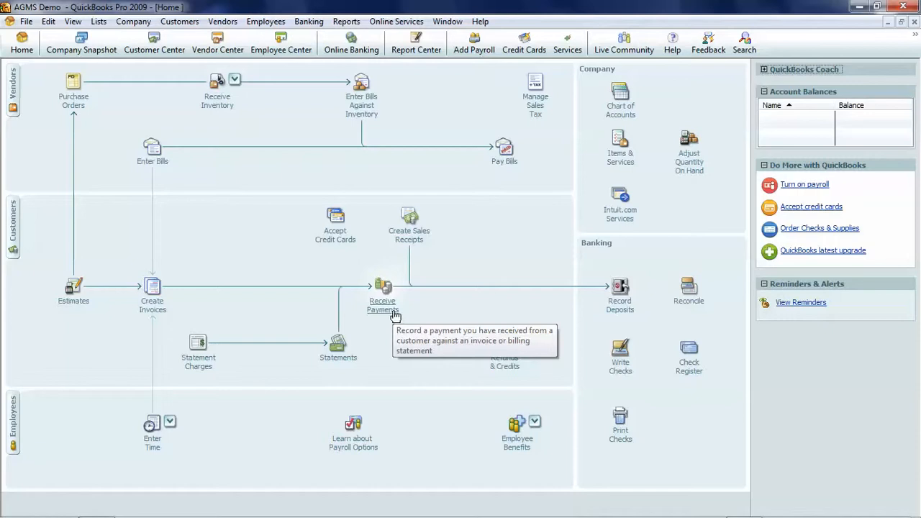
click(382, 288)
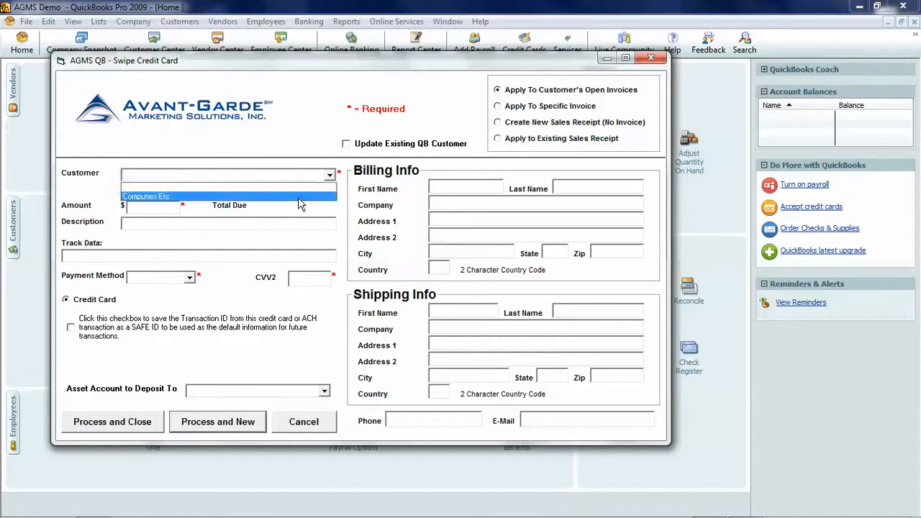
click(146, 196)
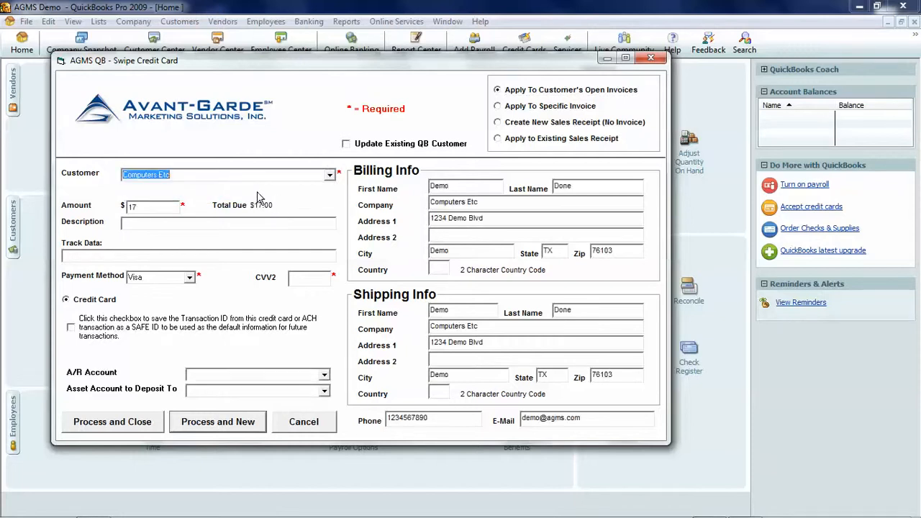
mouse_move(281, 189)
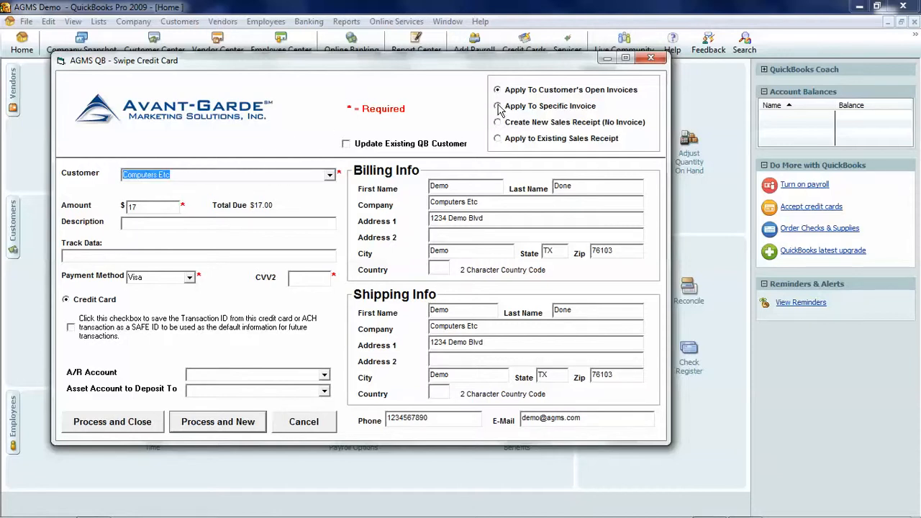
click(497, 105)
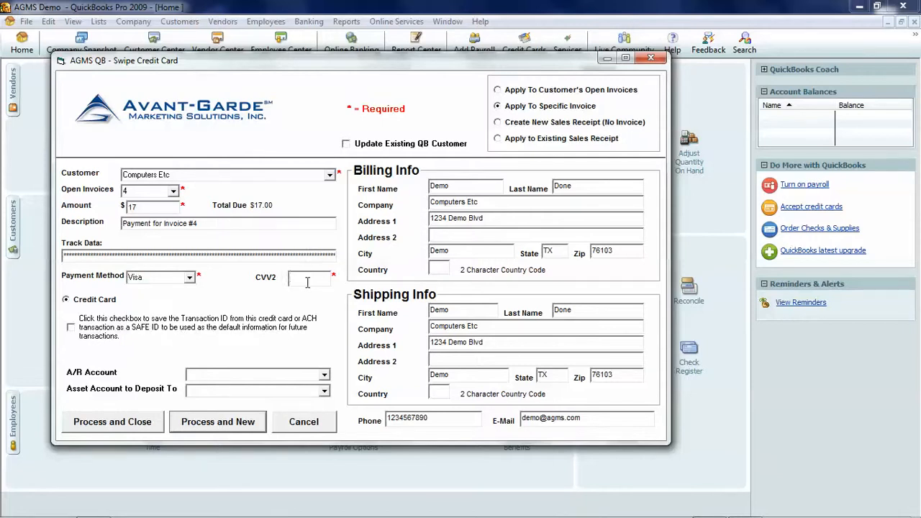
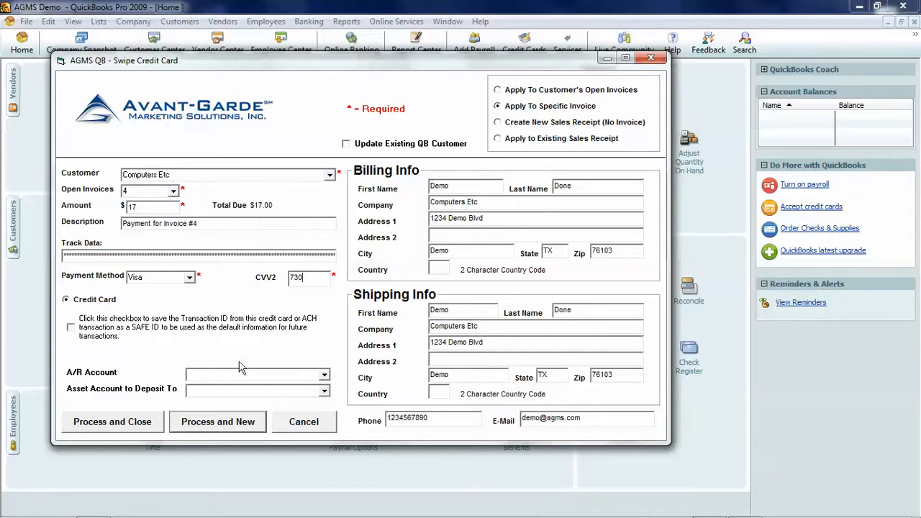
mouse_move(117, 424)
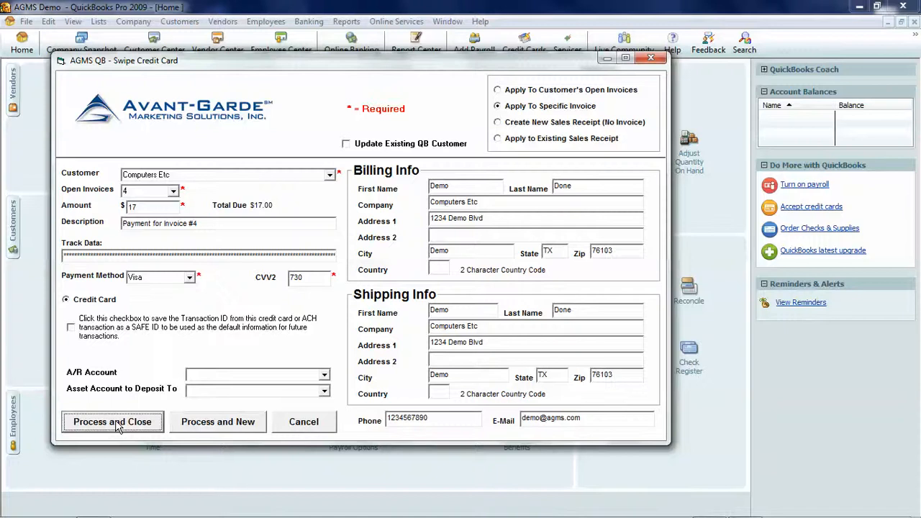
Process the $17 swiped charge for invoice 4 and accept the approved result
click(112, 422)
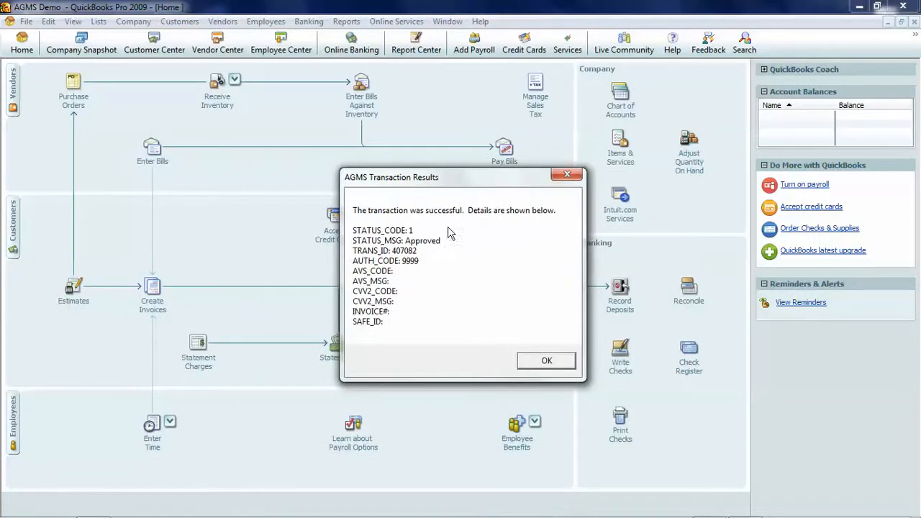
mouse_move(546, 360)
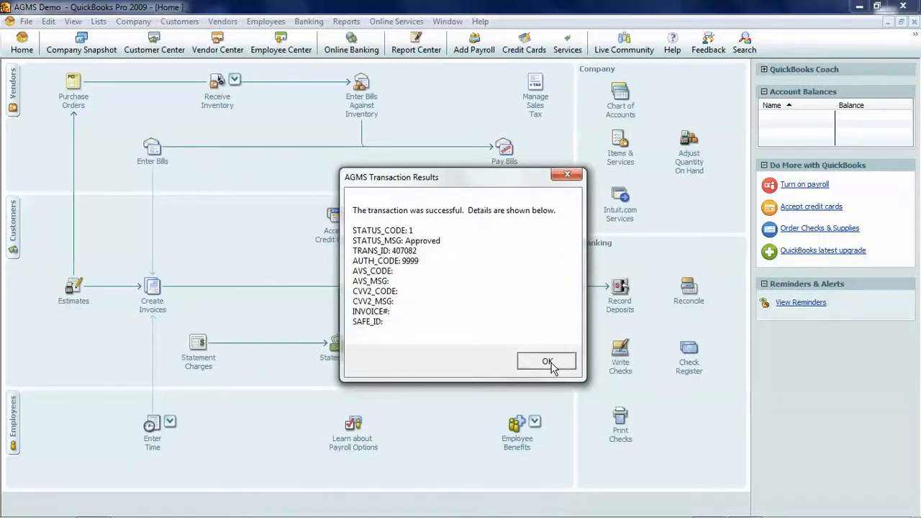
click(547, 362)
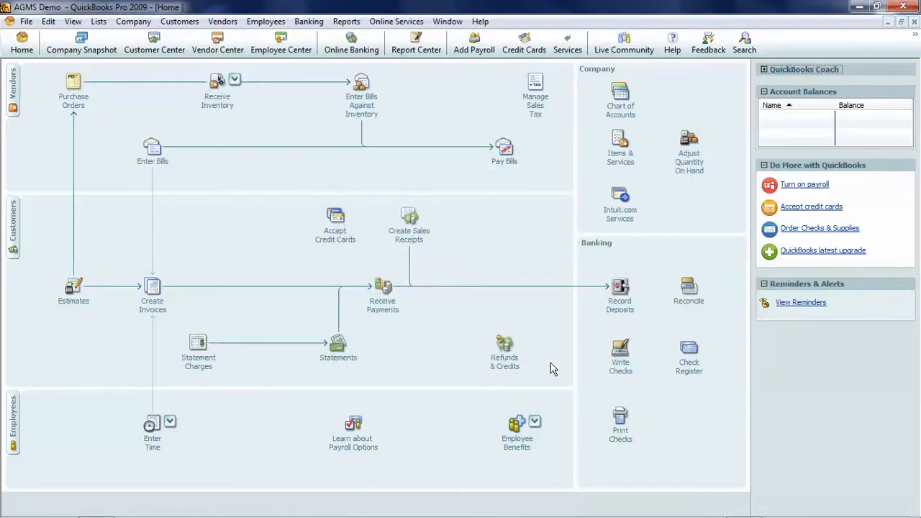
Save and close the $17 Visa payment from Computers Etc against invoice #4
click(383, 287)
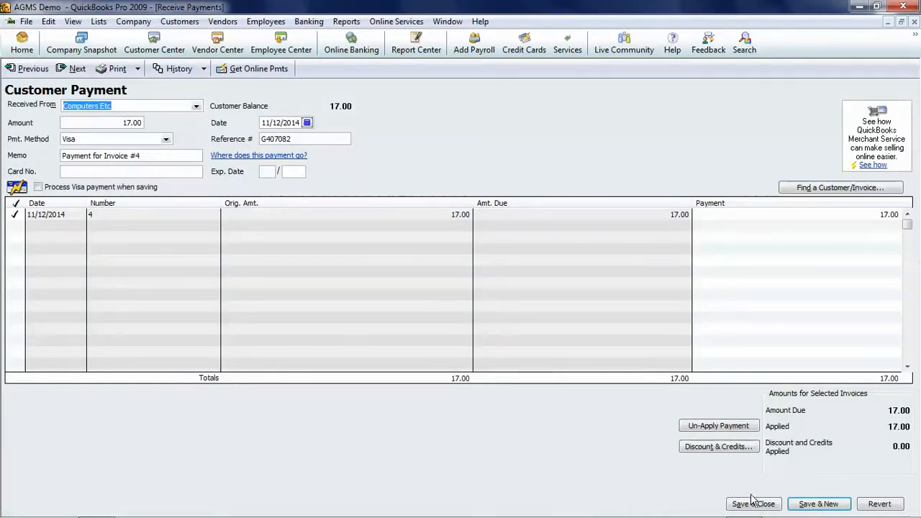
click(754, 504)
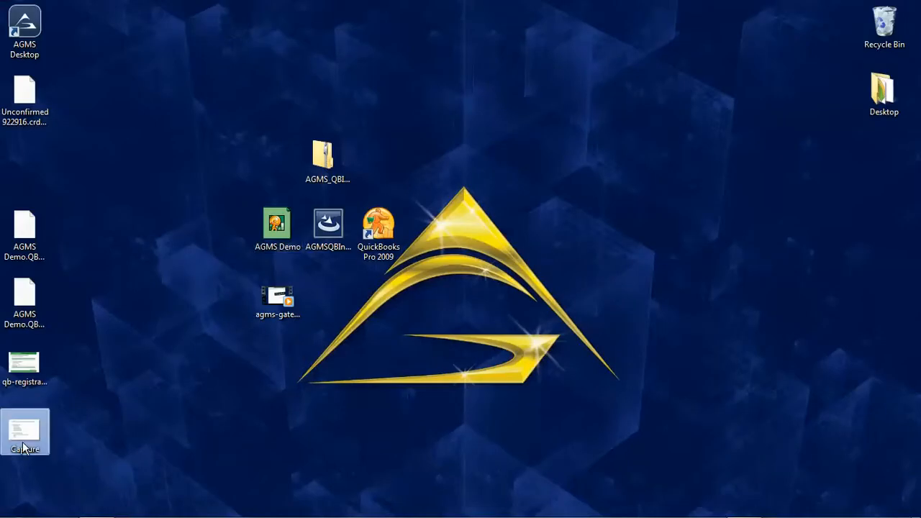
View the desktop Capture image of the AGMS QuickBooks compatibility slide
double_click(25, 432)
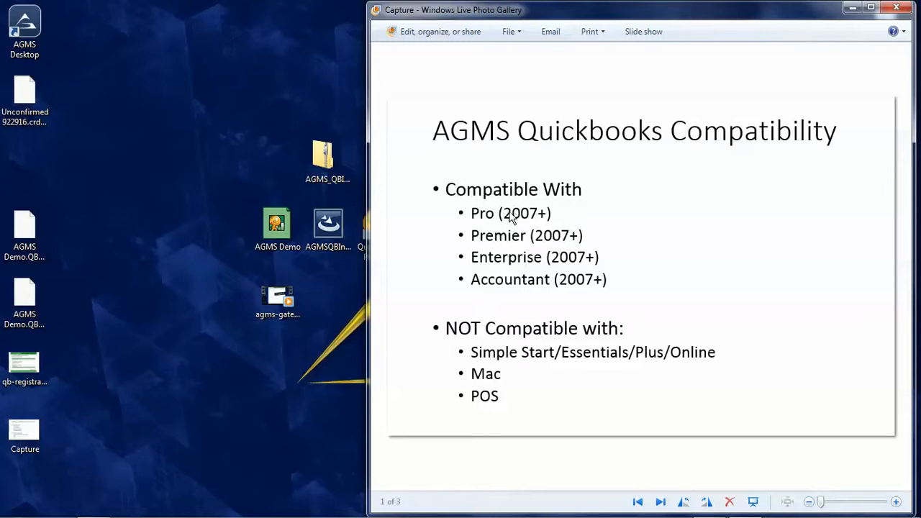
mouse_move(512, 290)
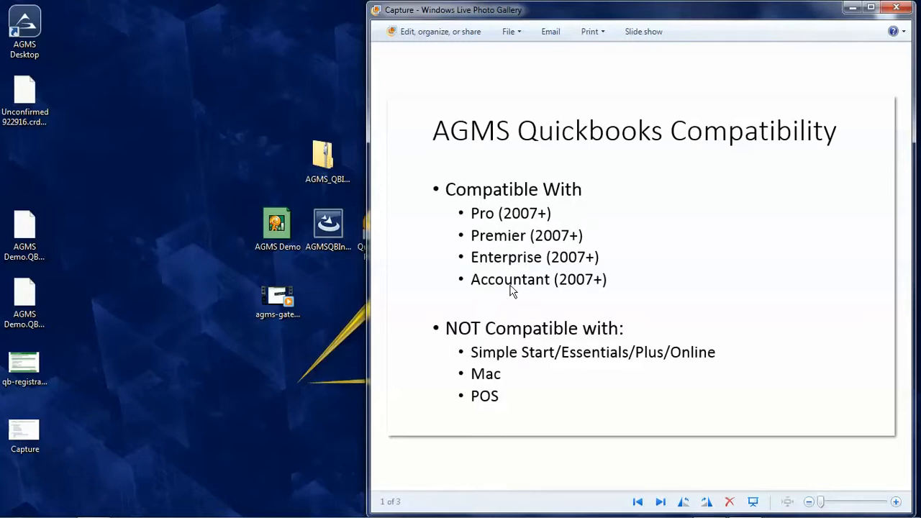
mouse_move(523, 358)
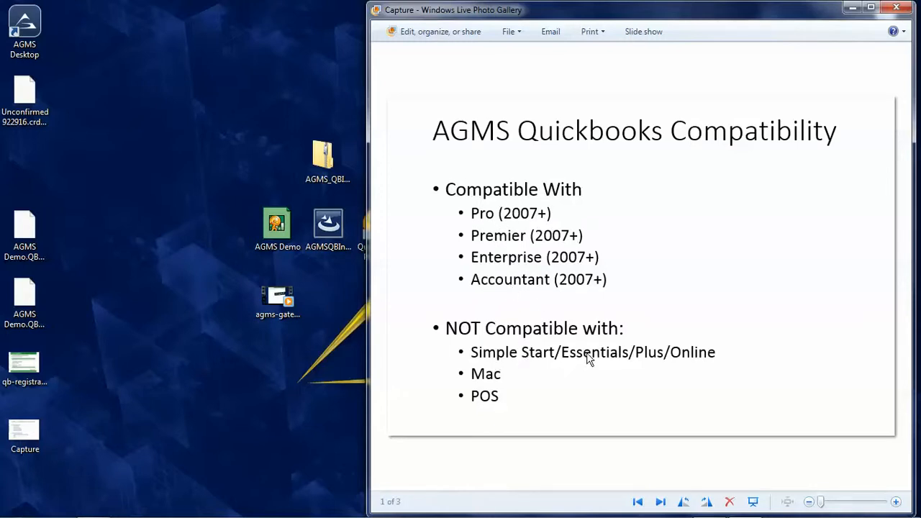
mouse_move(486, 384)
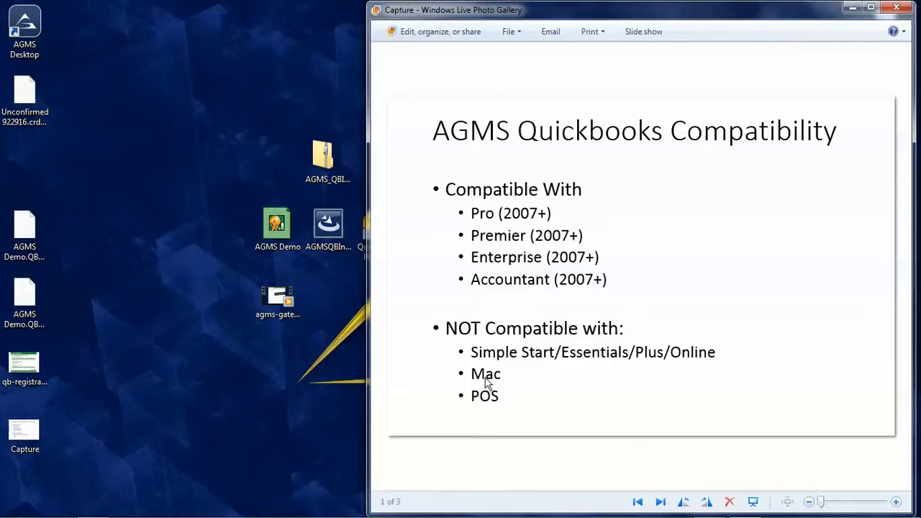
mouse_move(487, 384)
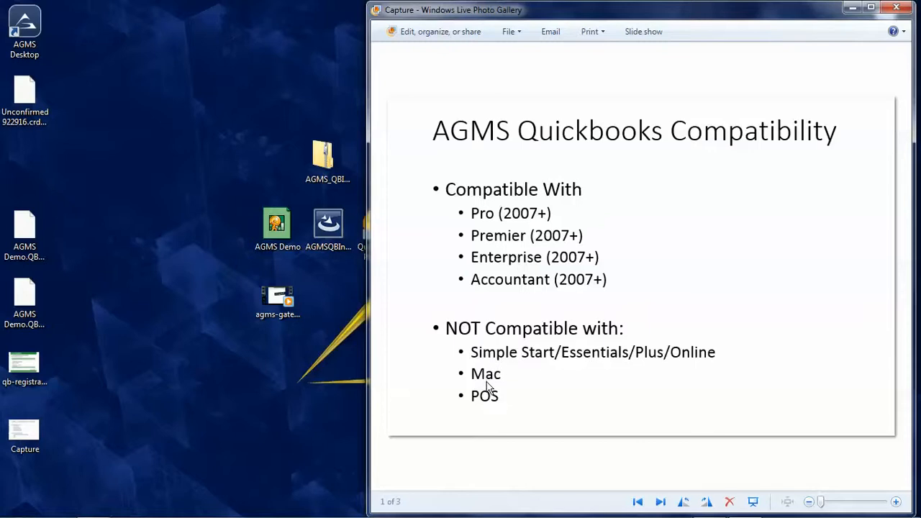
mouse_move(491, 408)
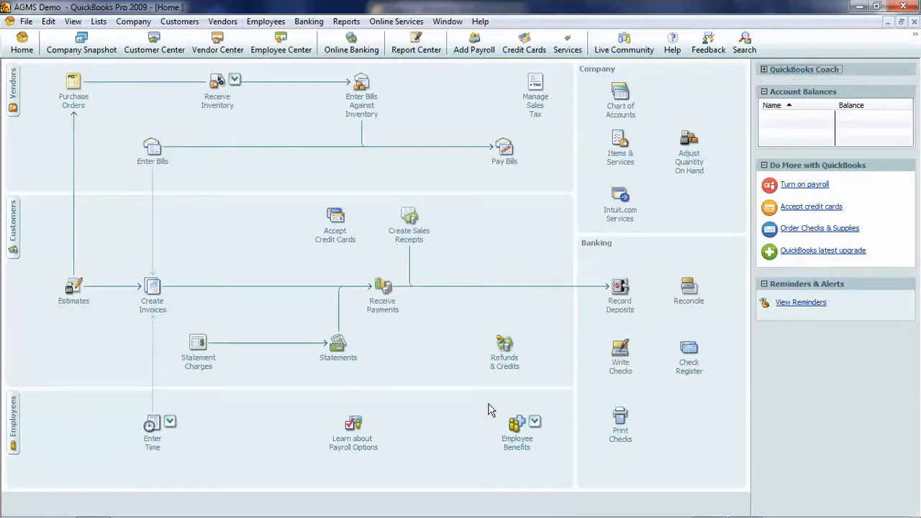
mouse_move(489, 391)
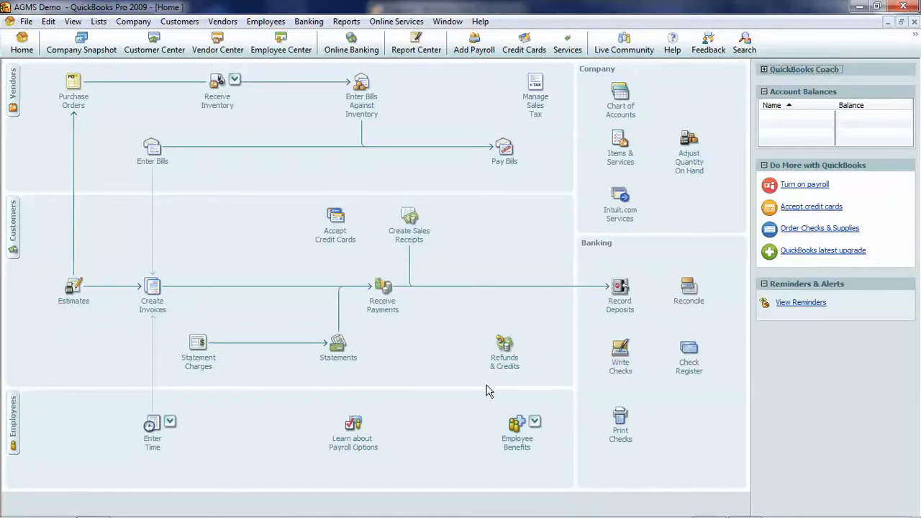